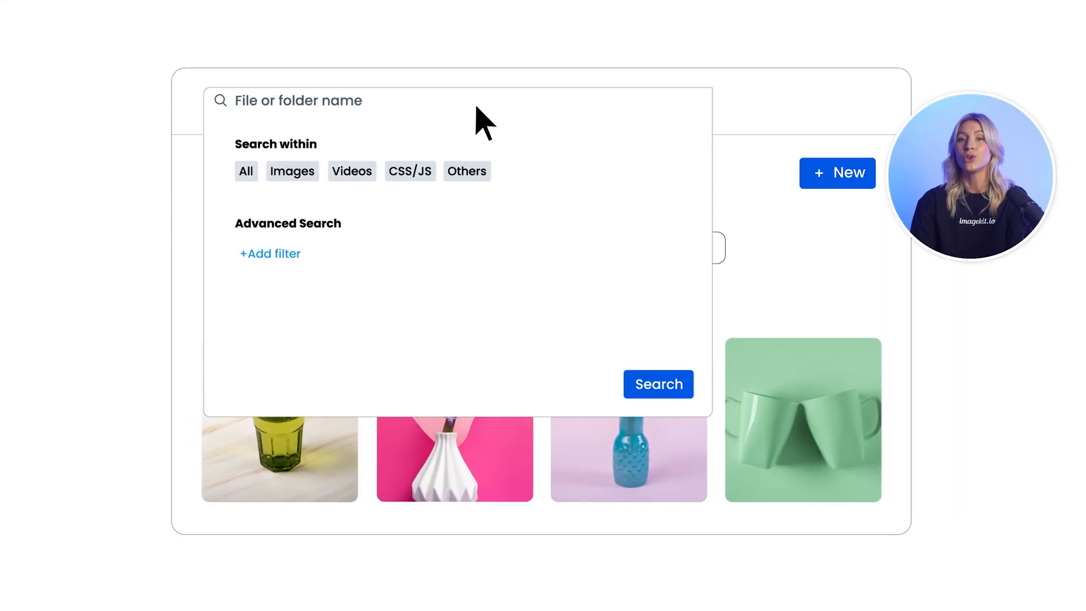
- Search for red bags using tag and colour filters, then create the flower_farm tag
click(269, 253)
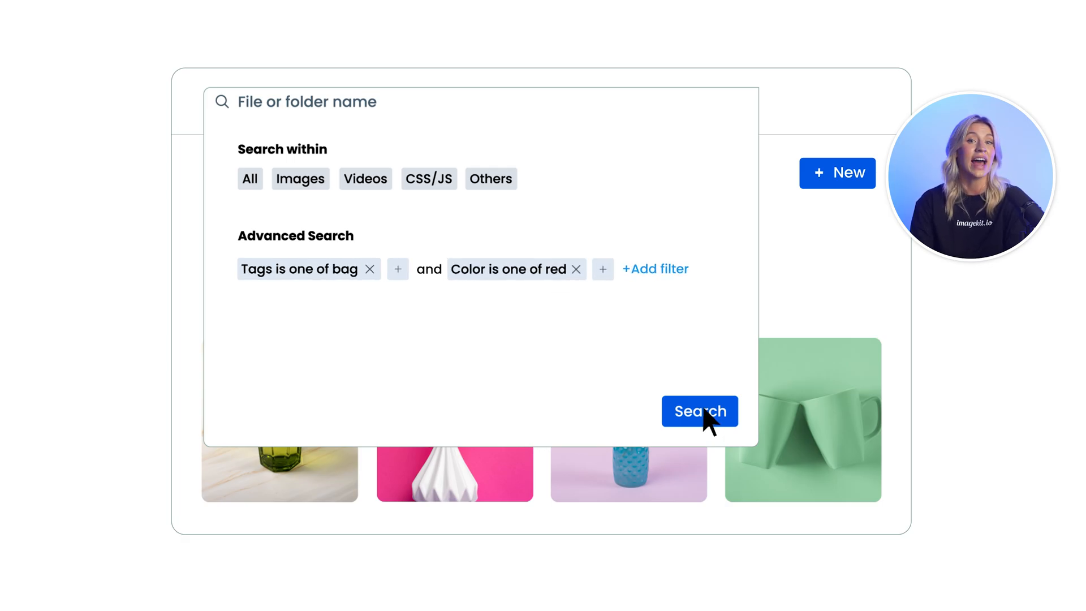
click(699, 411)
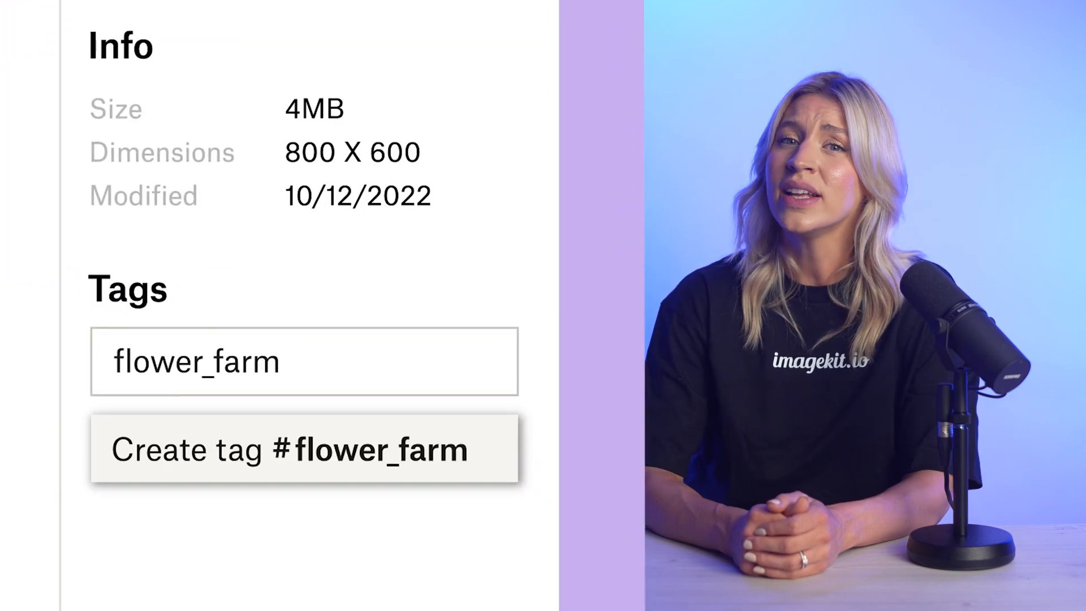
click(303, 448)
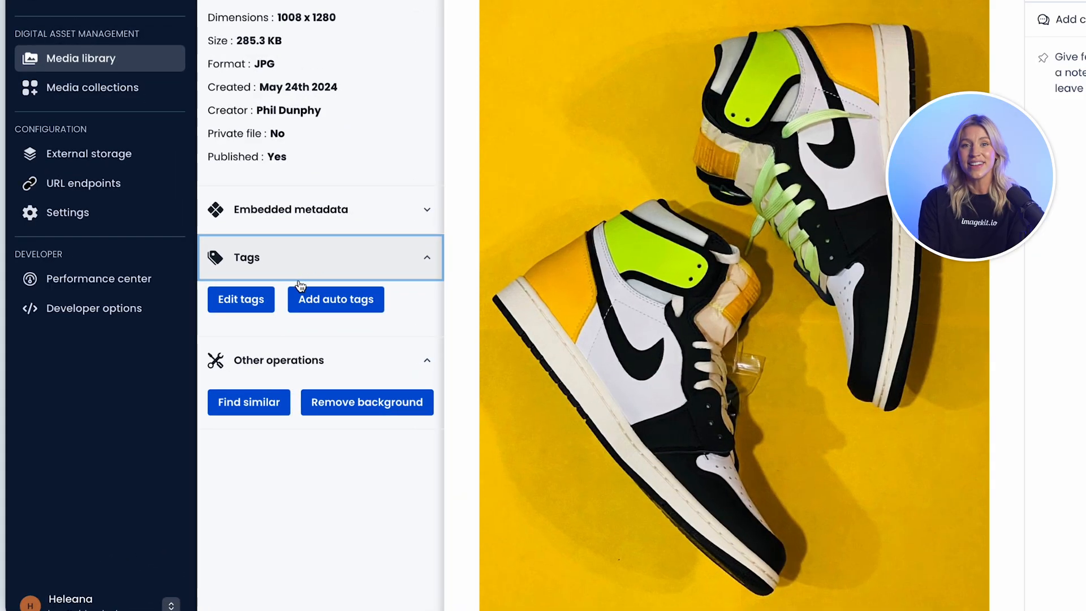
- Tag Nike sneakers 8373.jpeg with Casual wear and a newly created Season sale tag
click(240, 300)
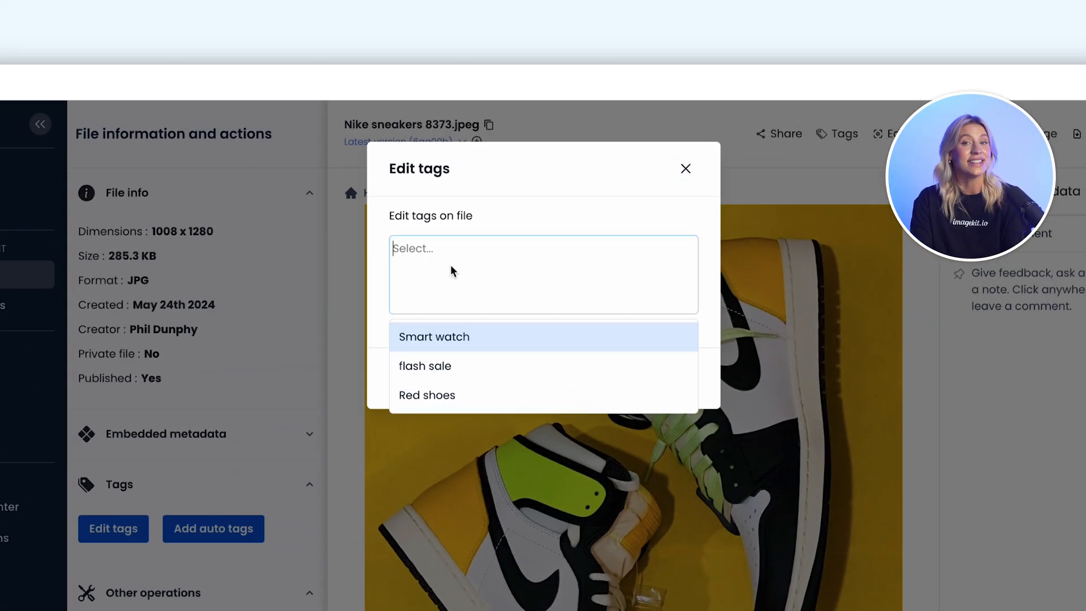
text(Season sale)
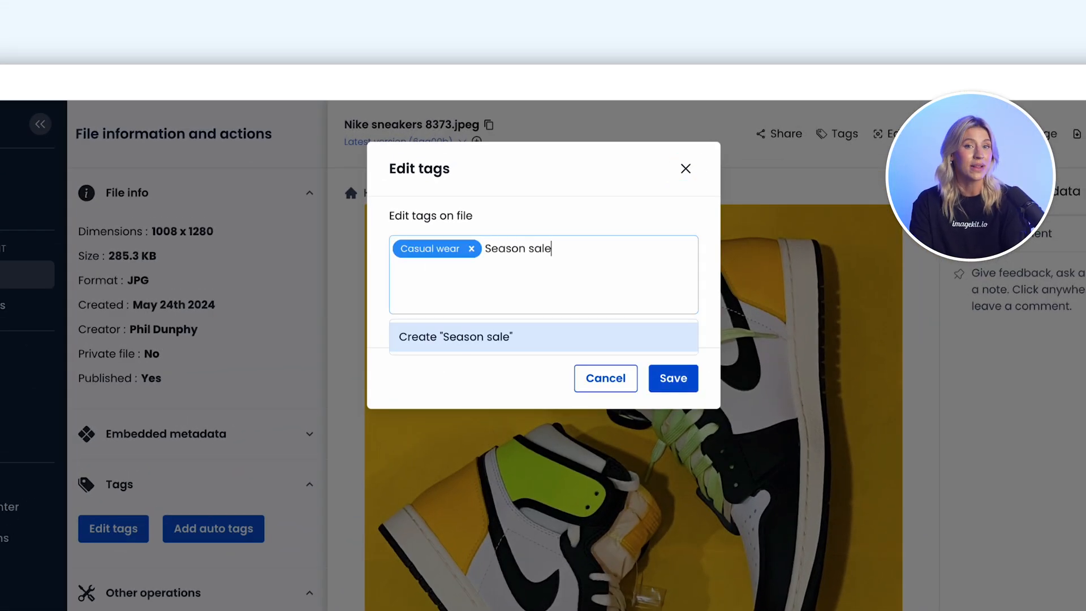
click(671, 377)
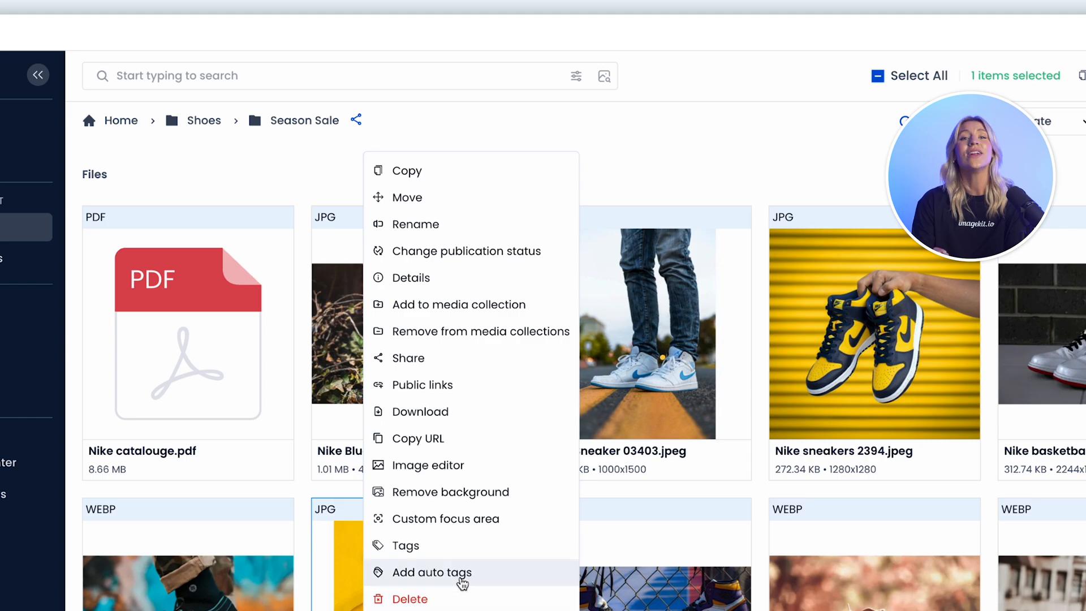
- Apply Google and AWS auto tags to Nike sneakers 8373.jpeg and view its custom metadata
click(431, 572)
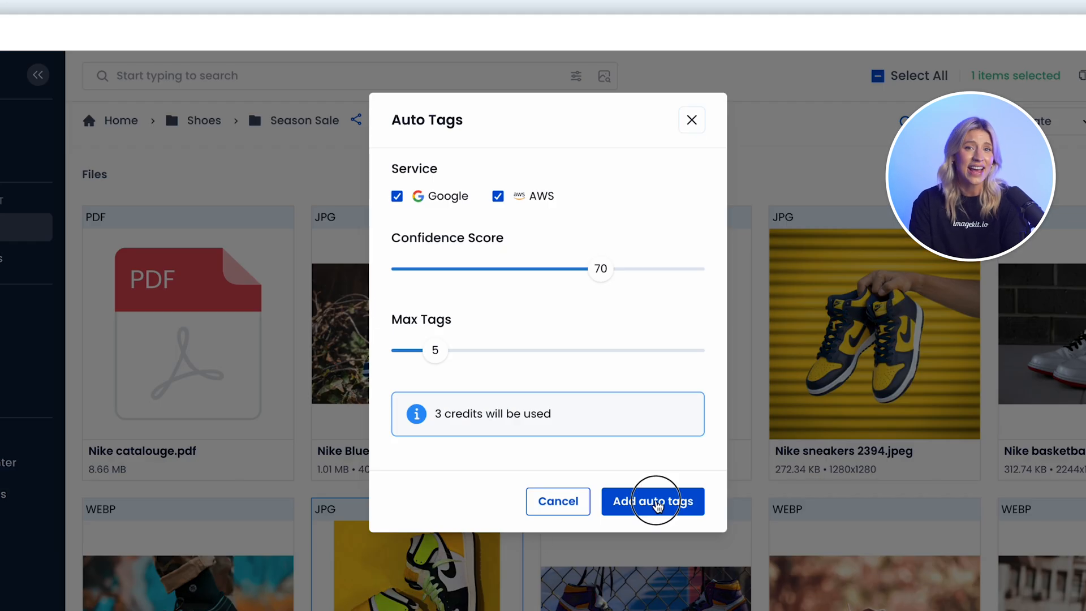
click(651, 501)
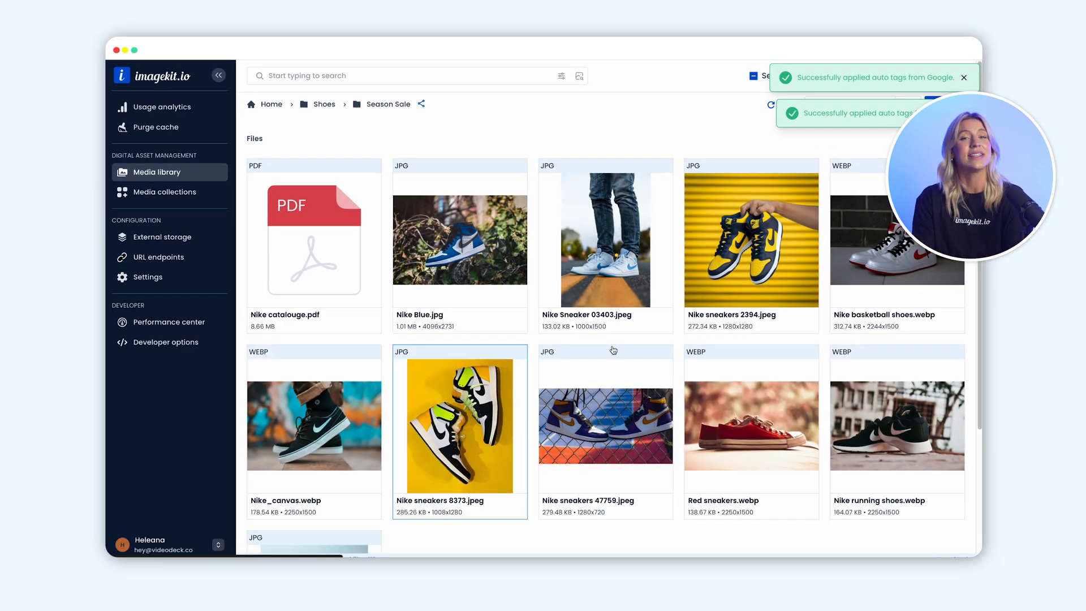
click(460, 420)
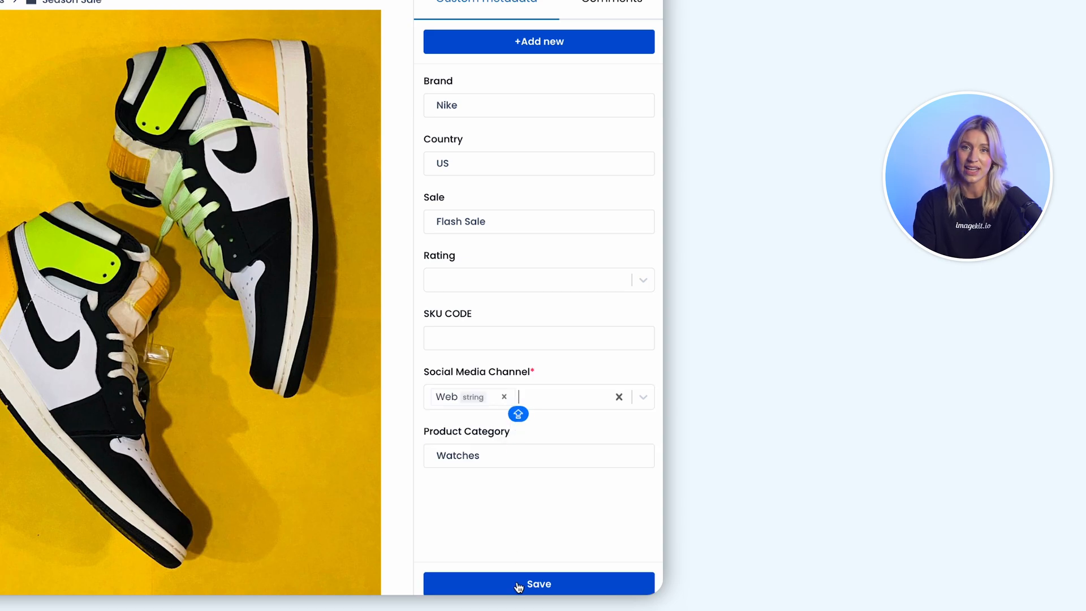
- Save the sneaker's custom metadata values Nike, US, Flash Sale and Web
click(538, 583)
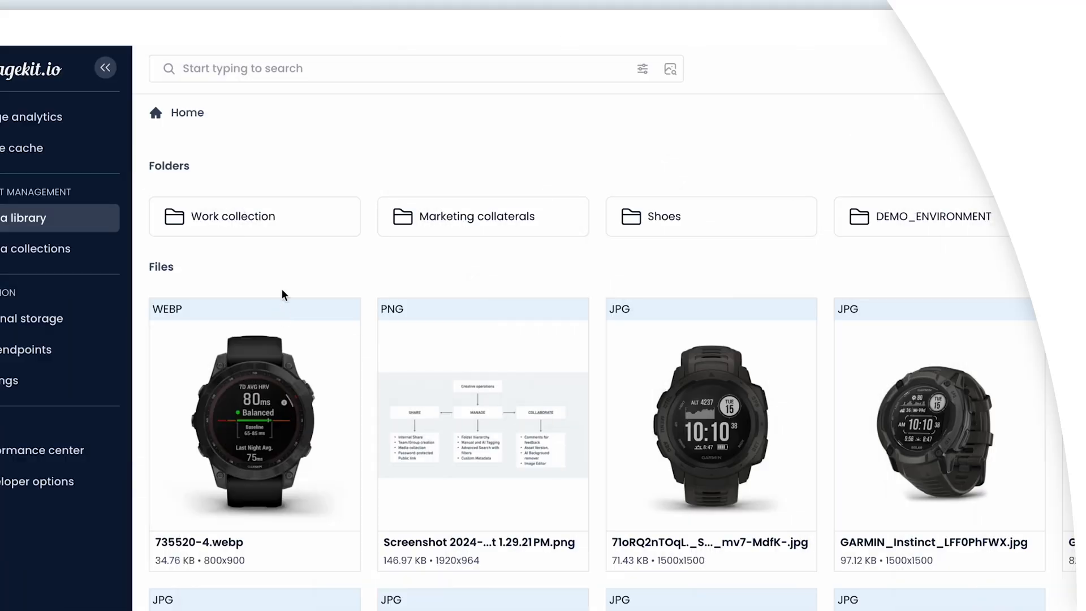
- Run an AI-powered search for 'Nike shoe' and bring up the advanced search filters
click(381, 69)
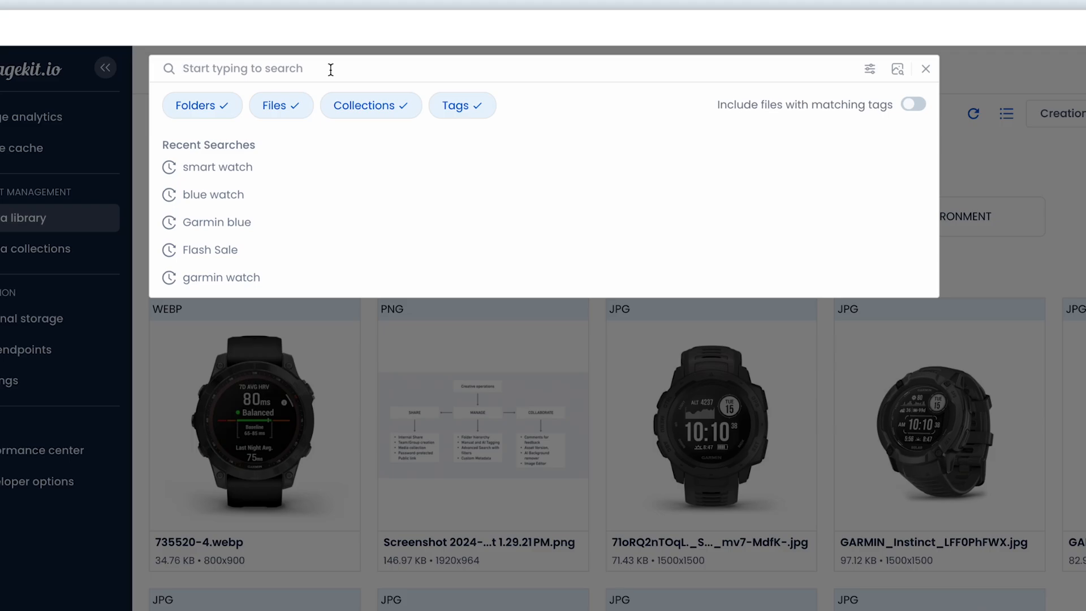
text(Nike shoe)
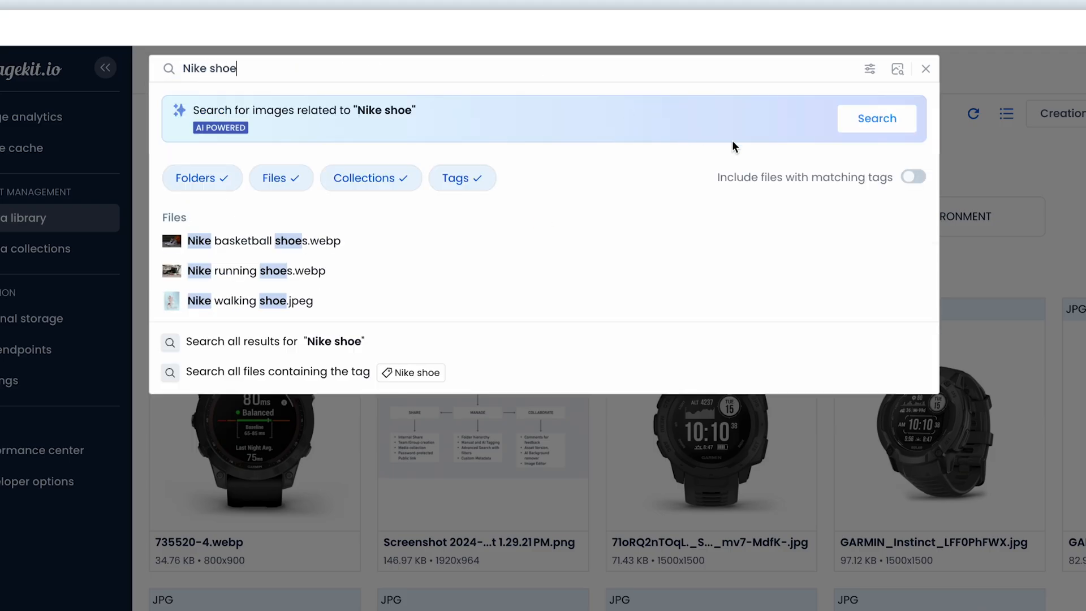
click(876, 118)
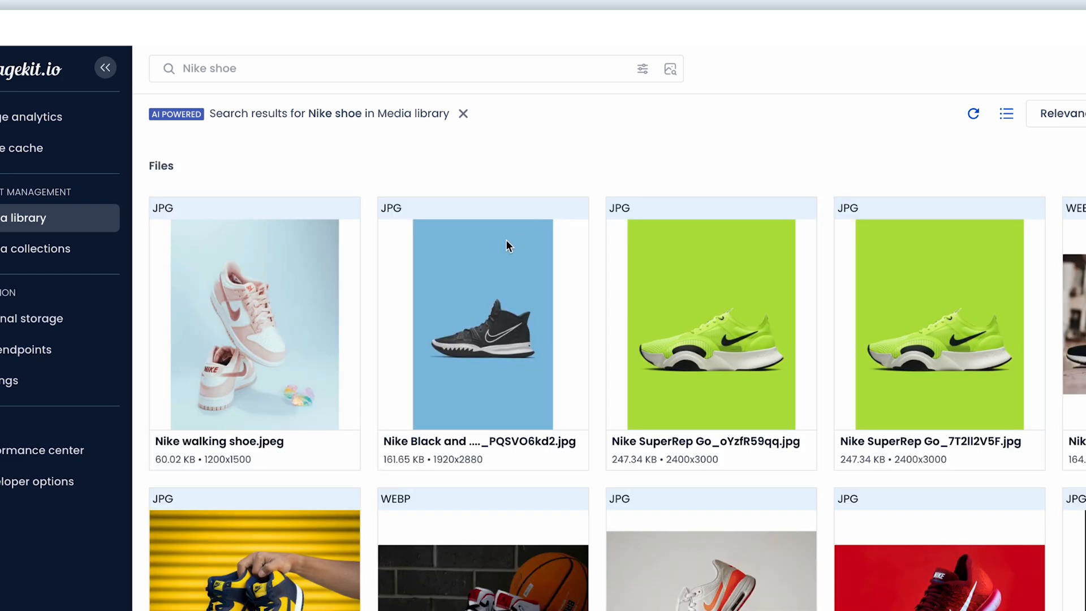
click(642, 68)
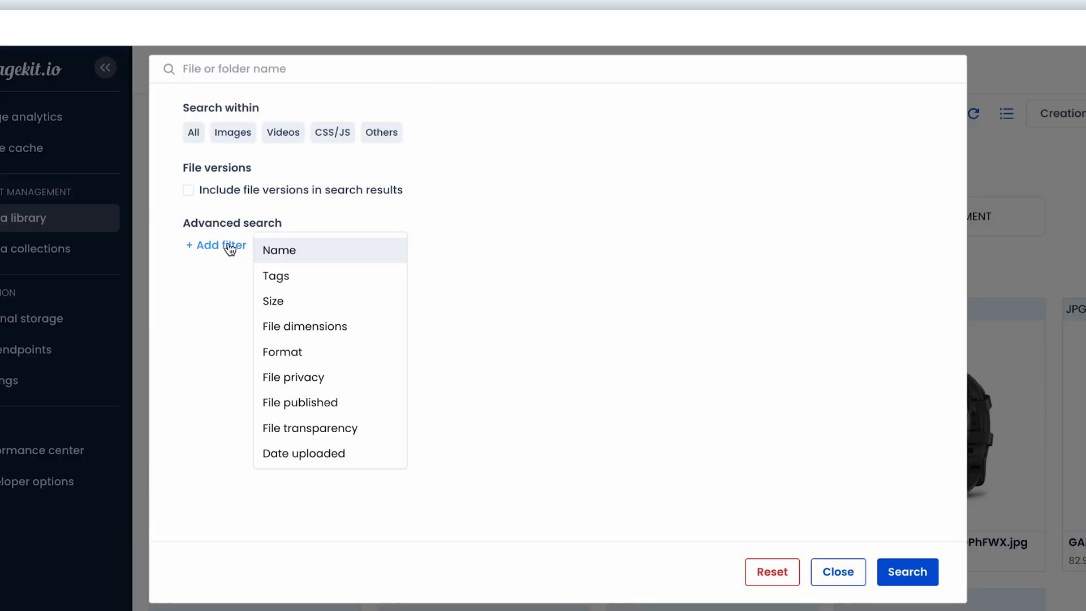
- Add format, country and 'Sneakers' product-category filters to the advanced search
click(282, 351)
text(US)
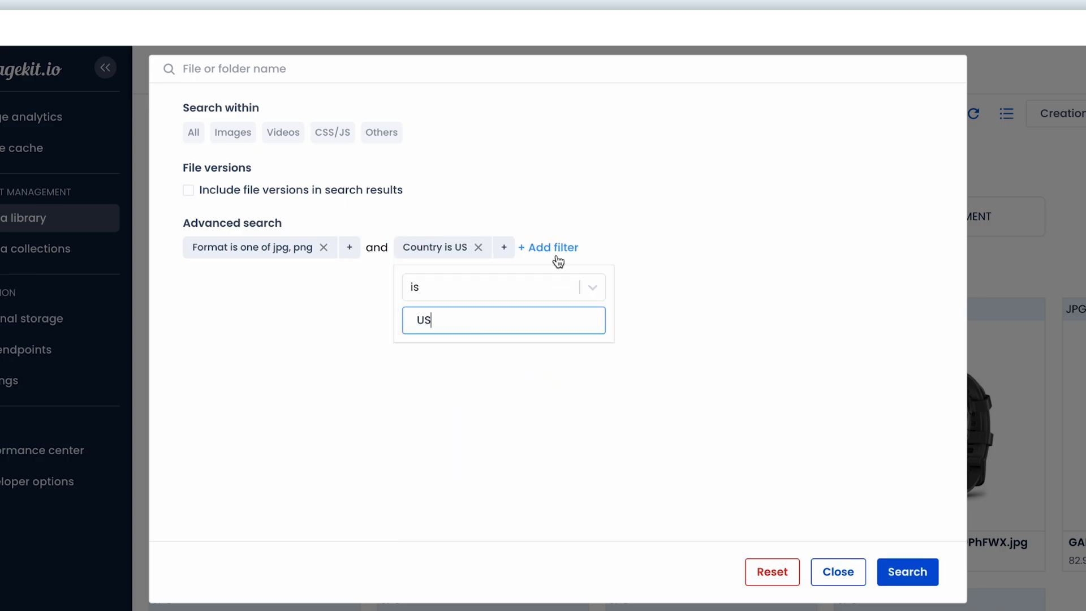
click(547, 248)
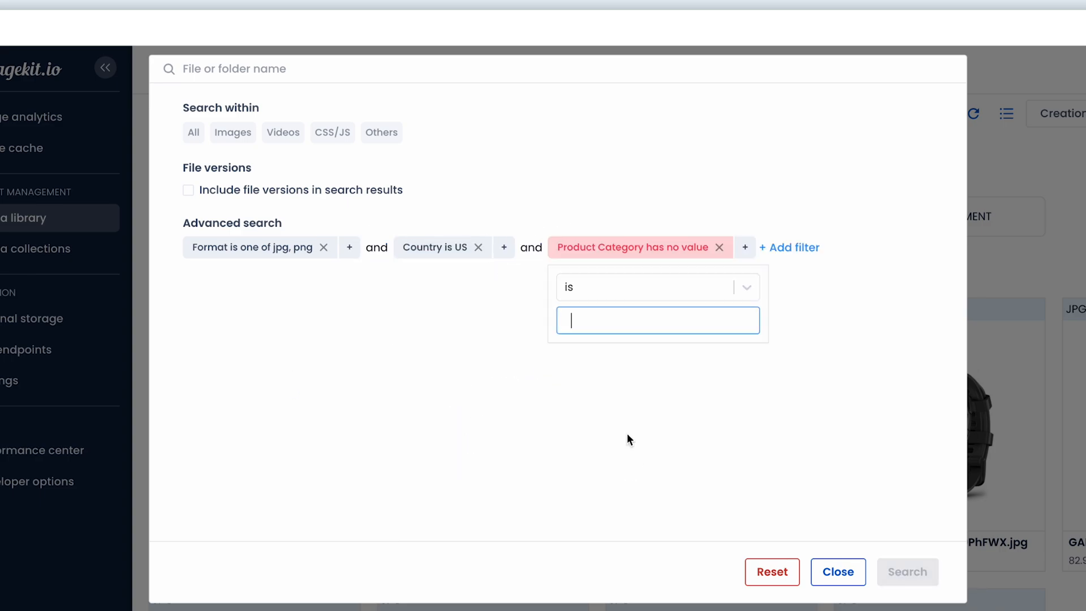
text(Sneakers)
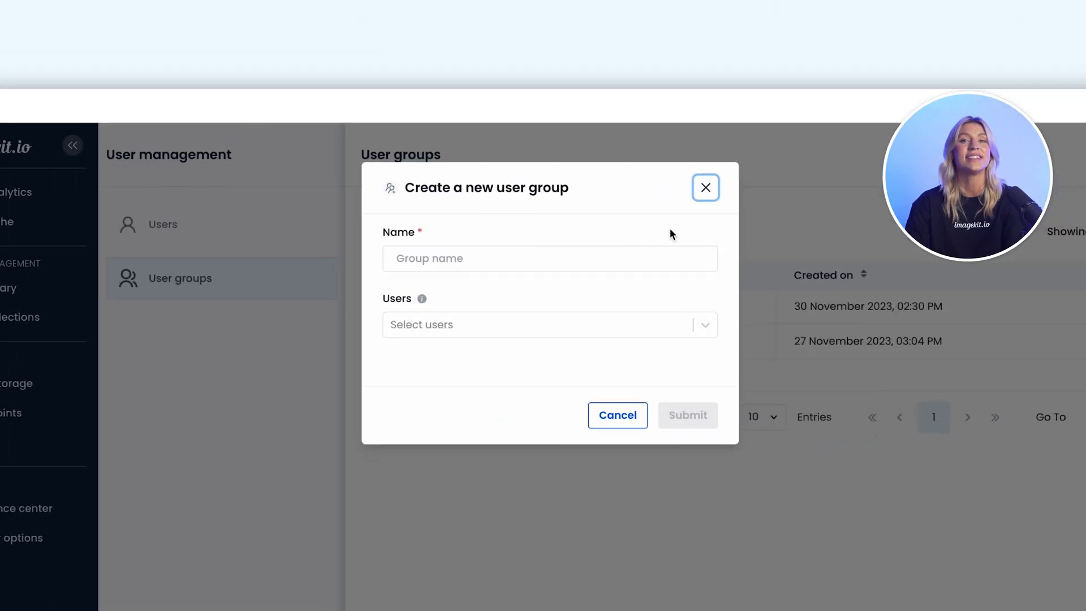
text(H)
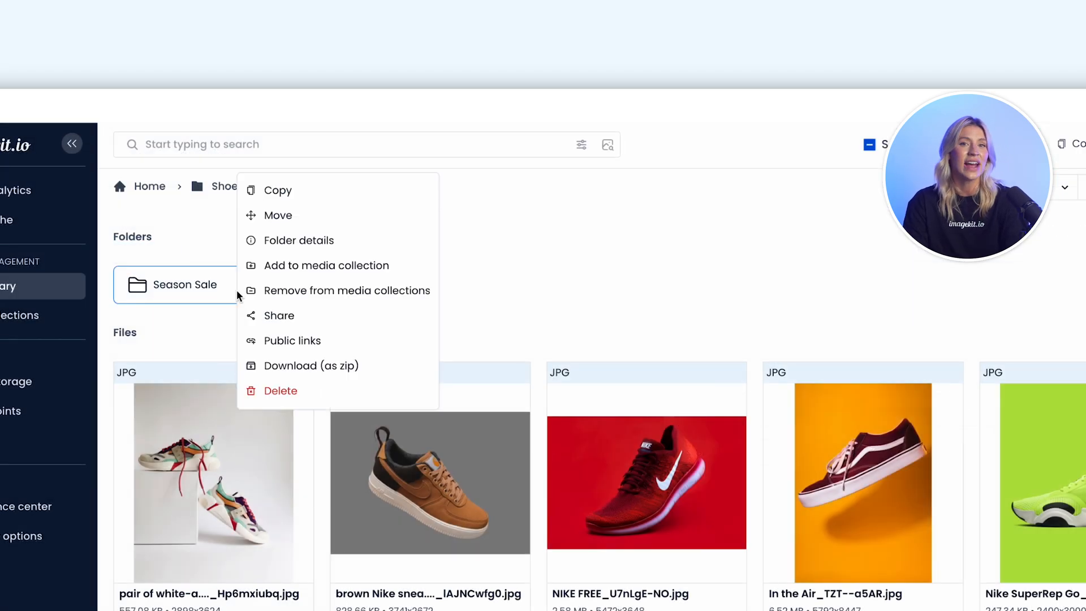
- Give the Marketing Teams group 'Can view' access to the Season Sale folder
click(278, 315)
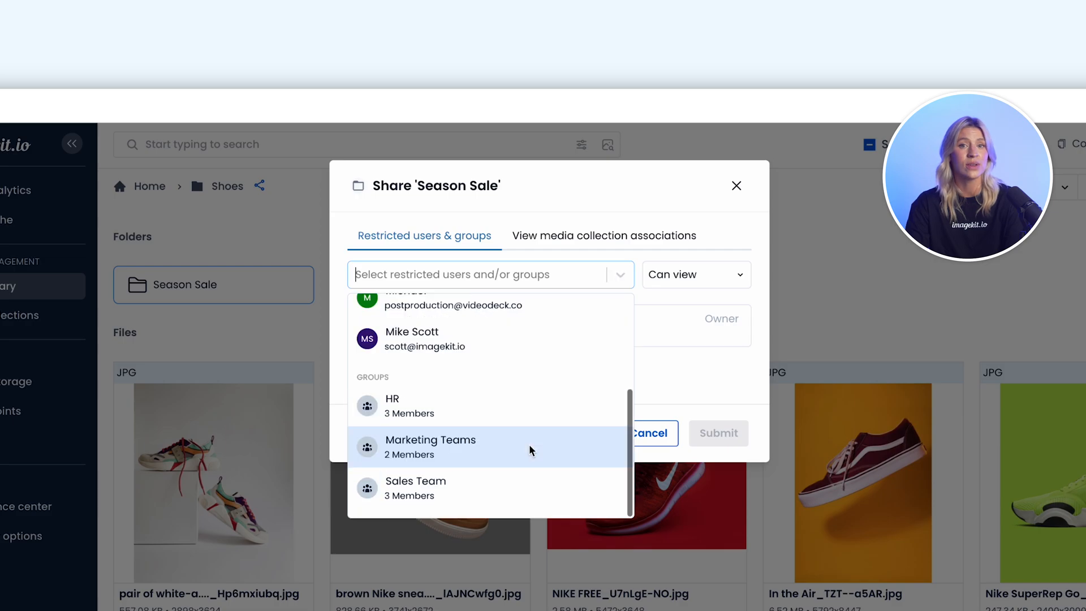
click(429, 447)
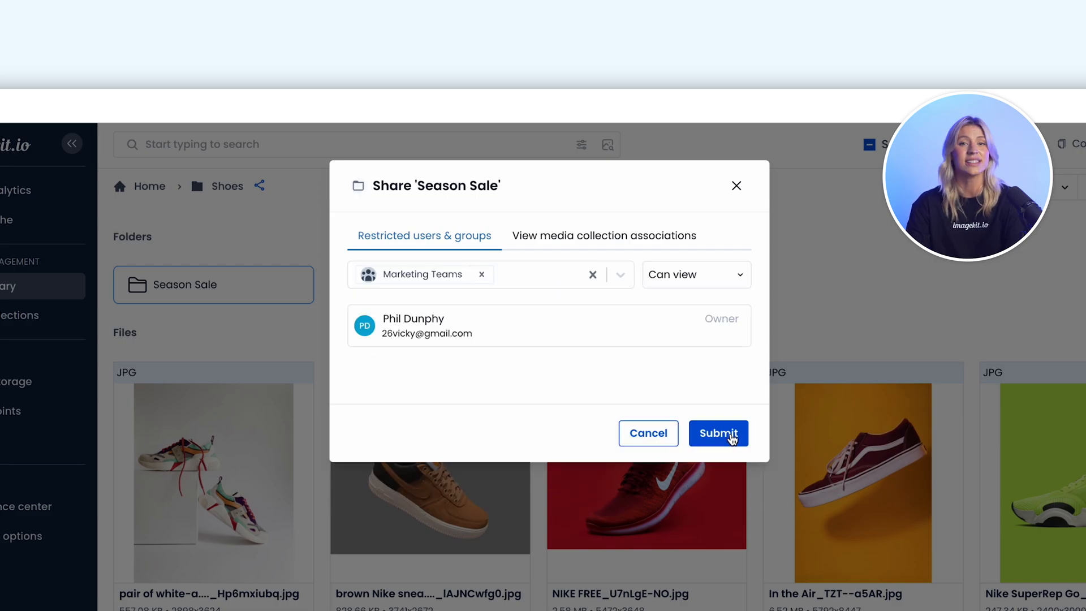
click(718, 433)
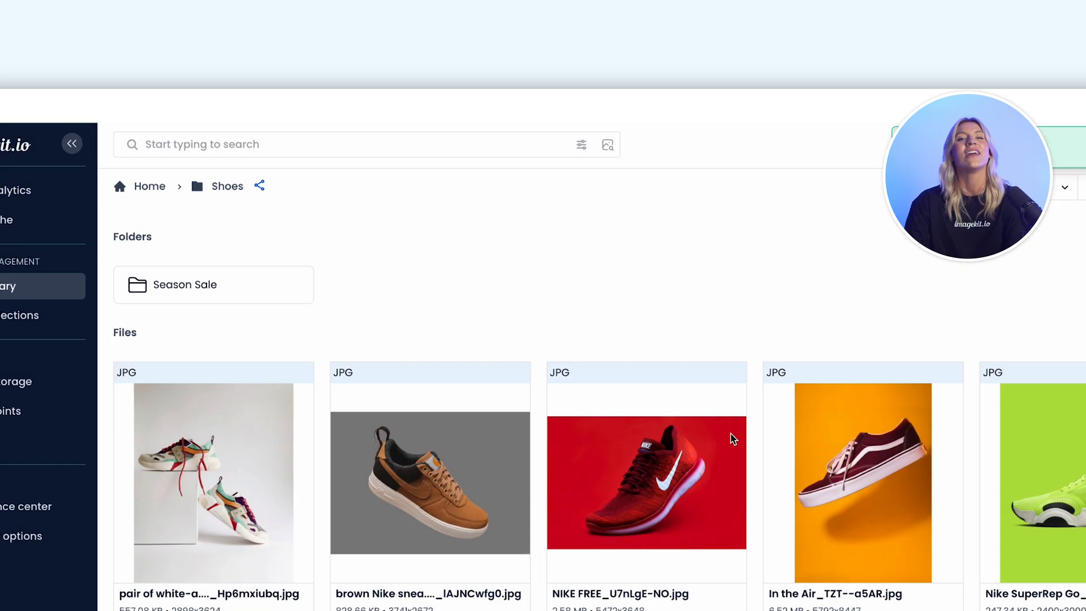
click(259, 186)
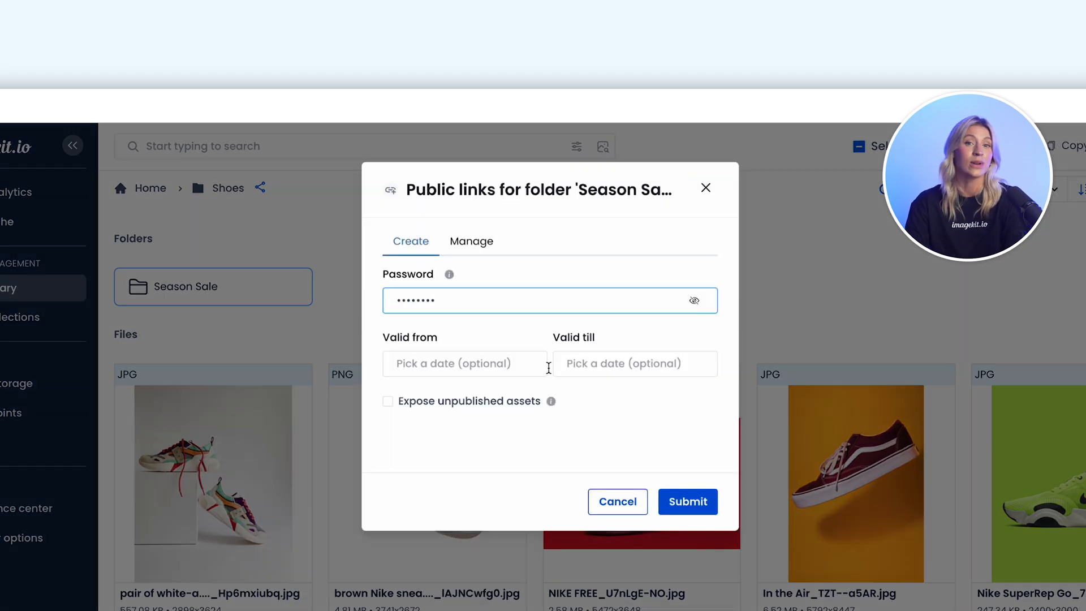
- Create a password-protected Season Sale public link and unlock it with the password
click(688, 501)
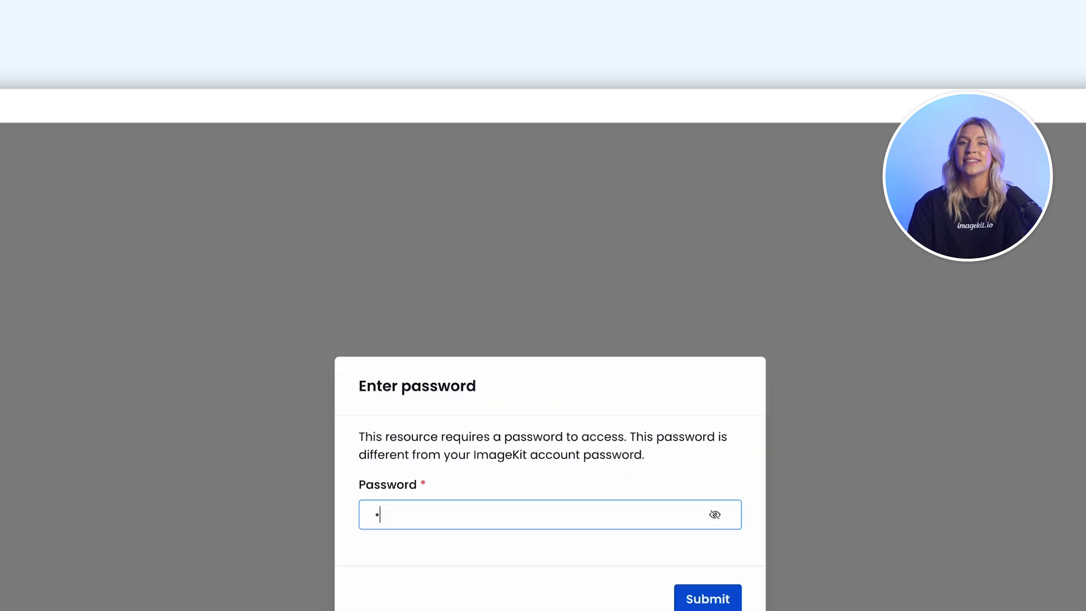
click(707, 599)
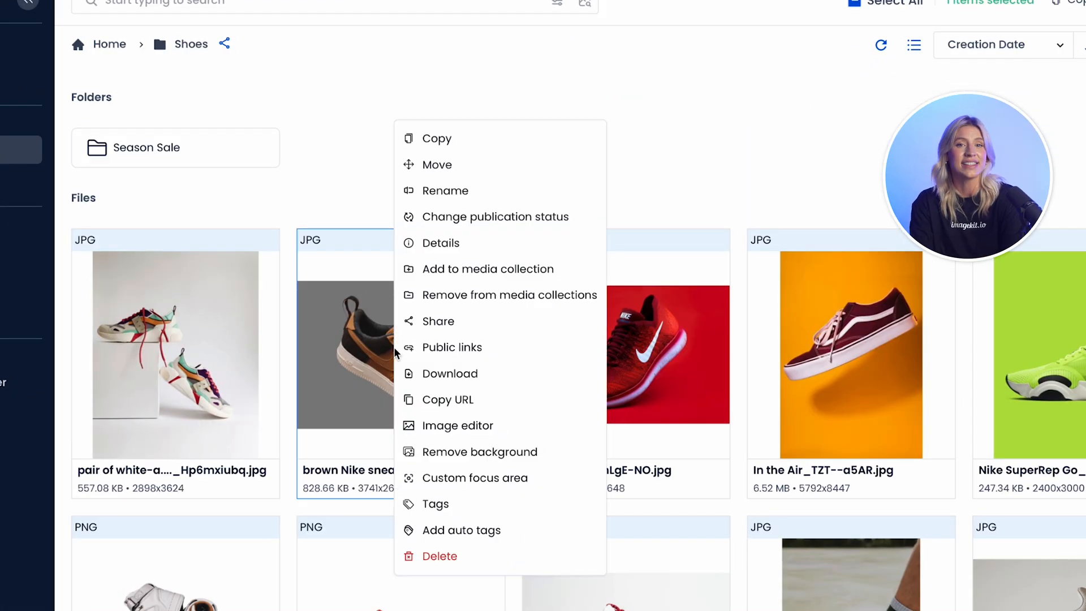
- Add the brown Nike sneaker to a new Thanksgiving Sale collection, then add the black smartwatch
click(487, 269)
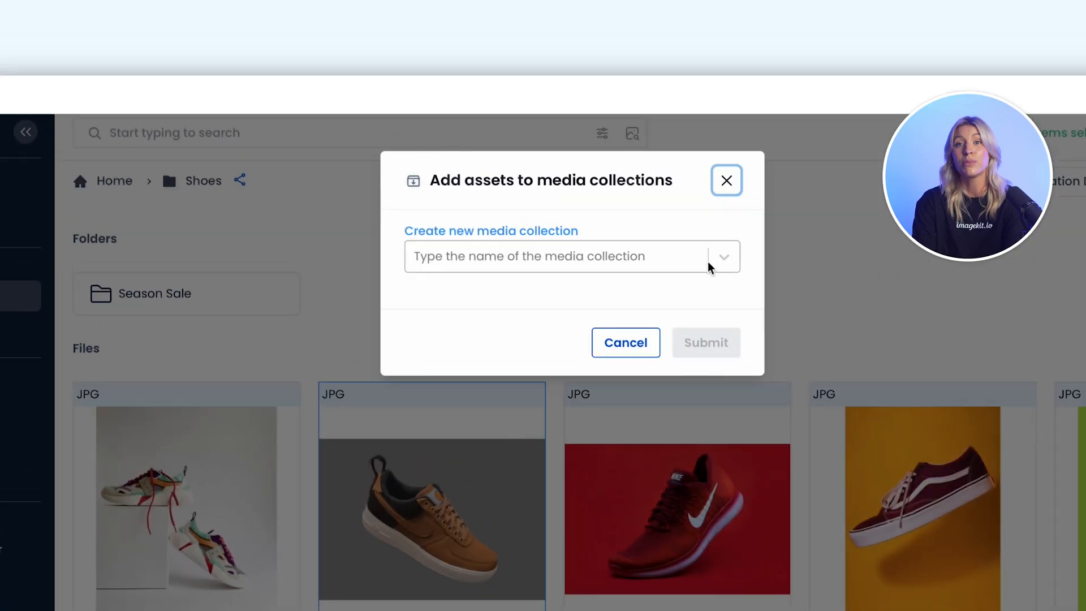
text(Thanksgiving Sale)
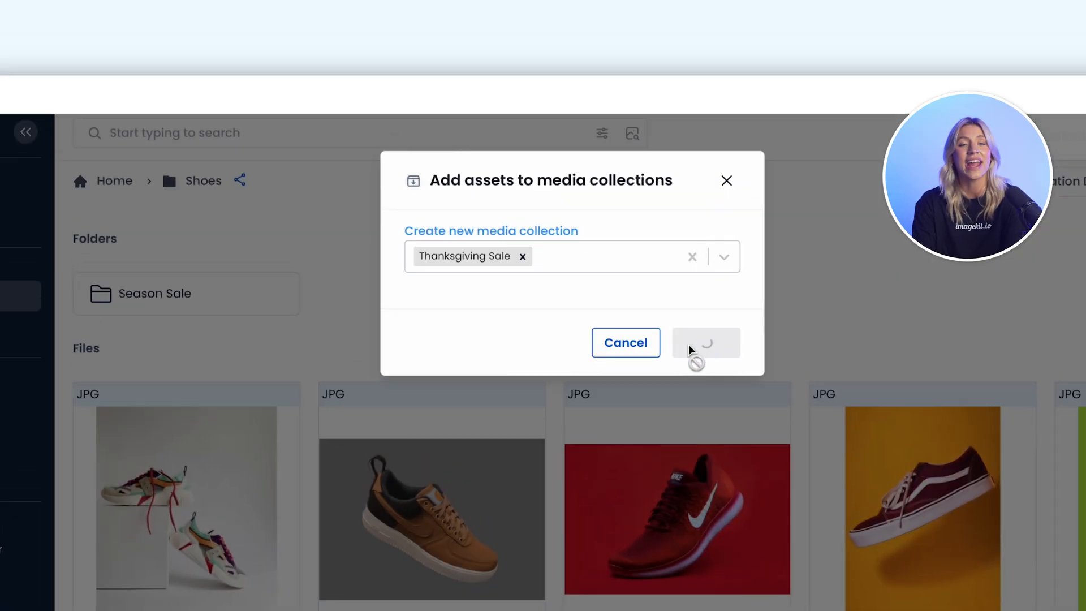
click(705, 342)
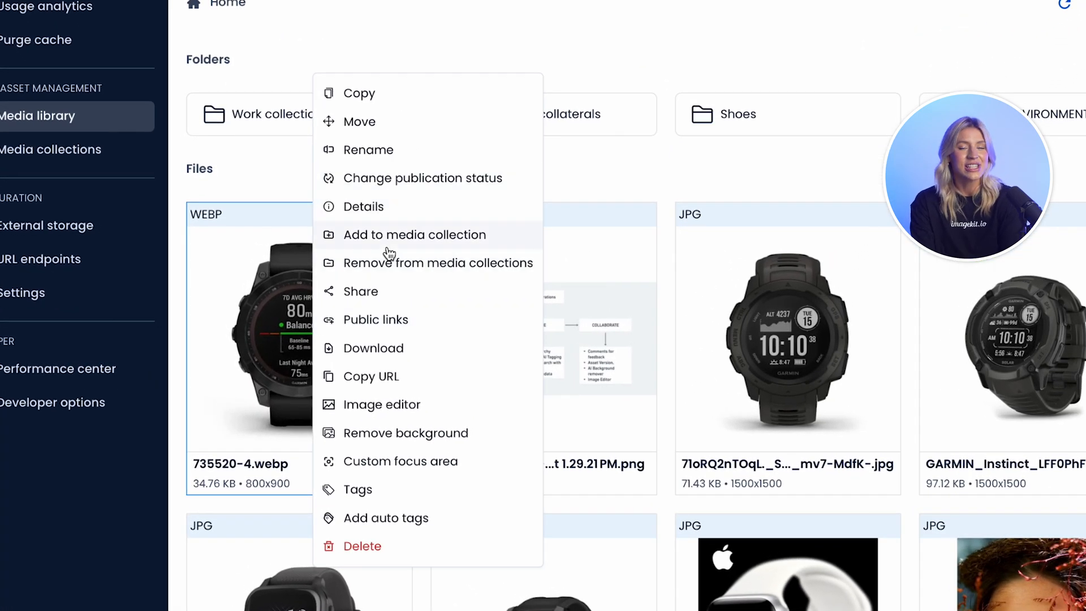
click(415, 235)
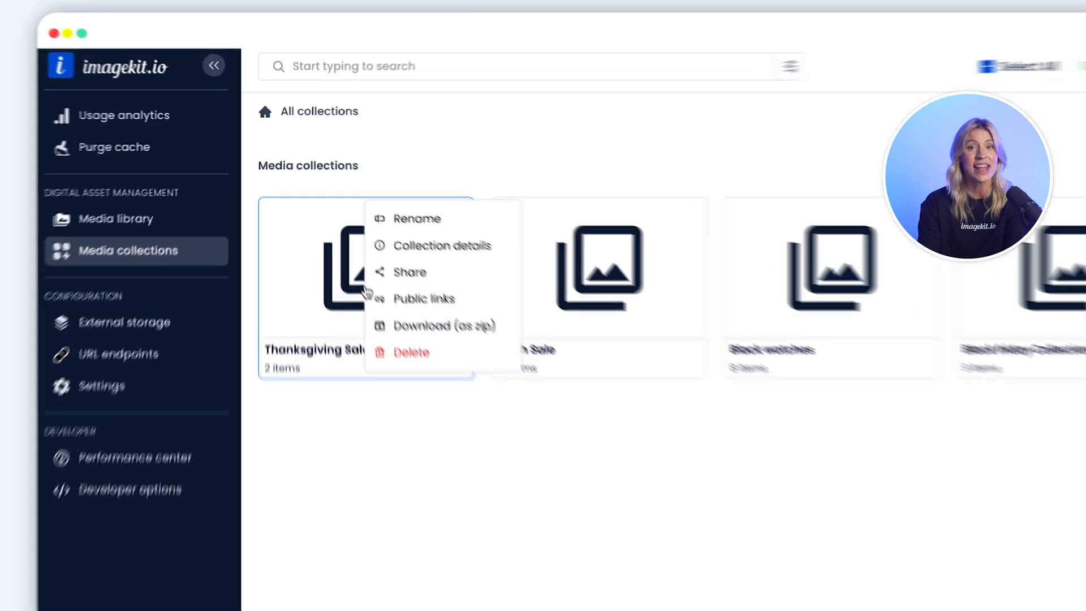
- Share the Thanksgiving Sale collection, choosing Marketing Teams as the recipient group
click(409, 272)
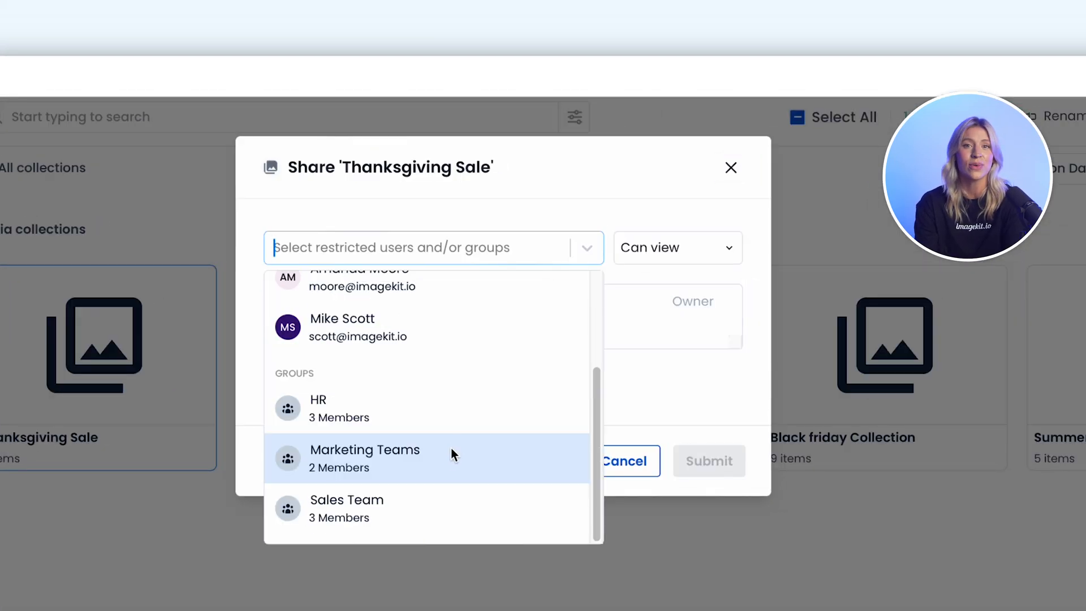
click(709, 460)
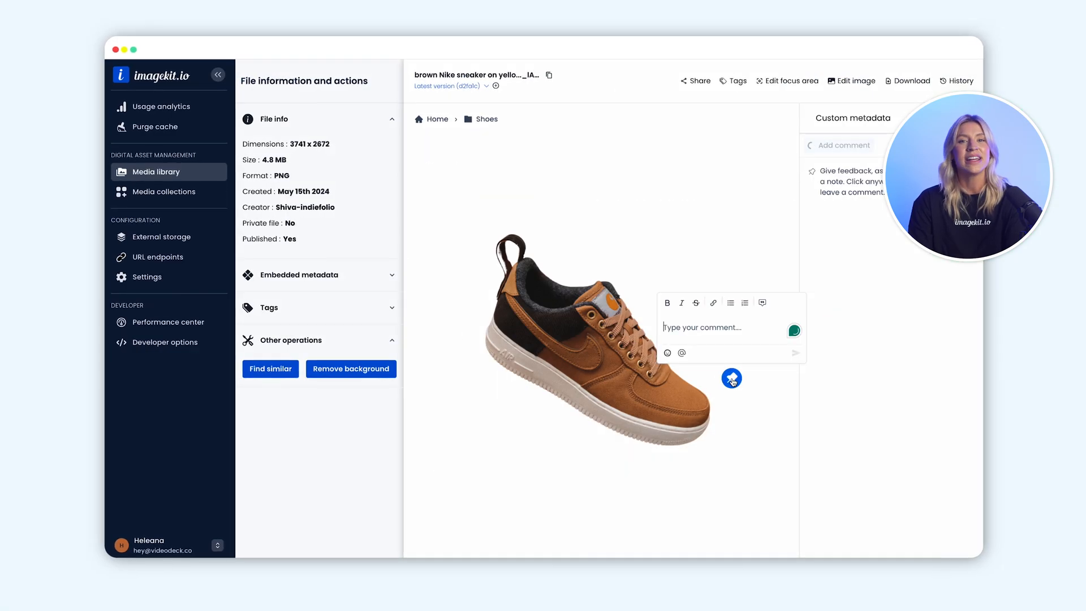
- Post the comment 'Let's get a shot of the model wearing this pair of shoe' on the sneaker
text(Let's get a s)
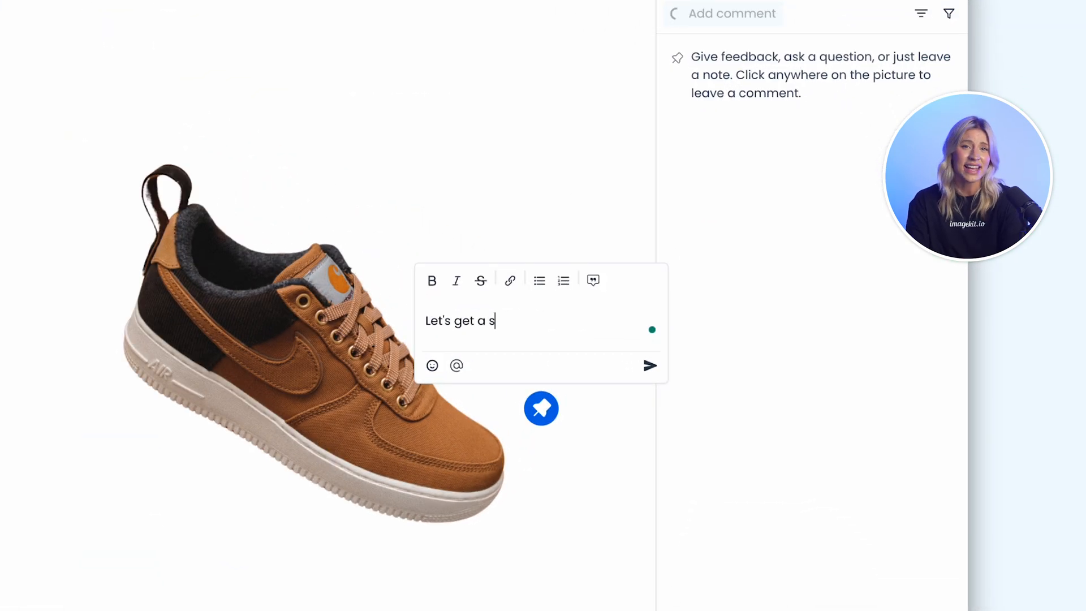
text(hot of the model we)
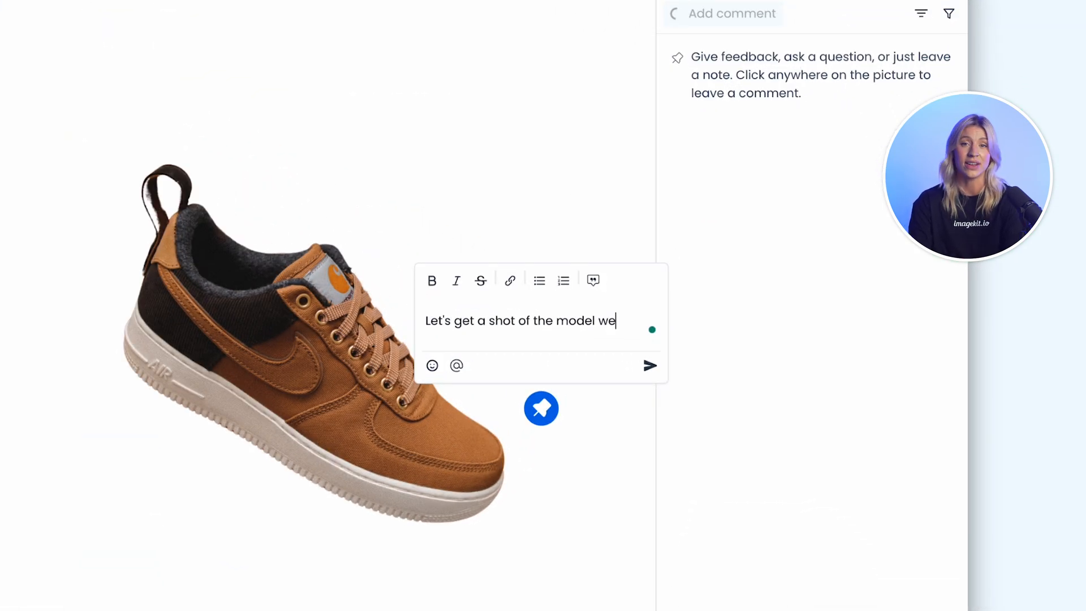
text(aring this pair of shoe)
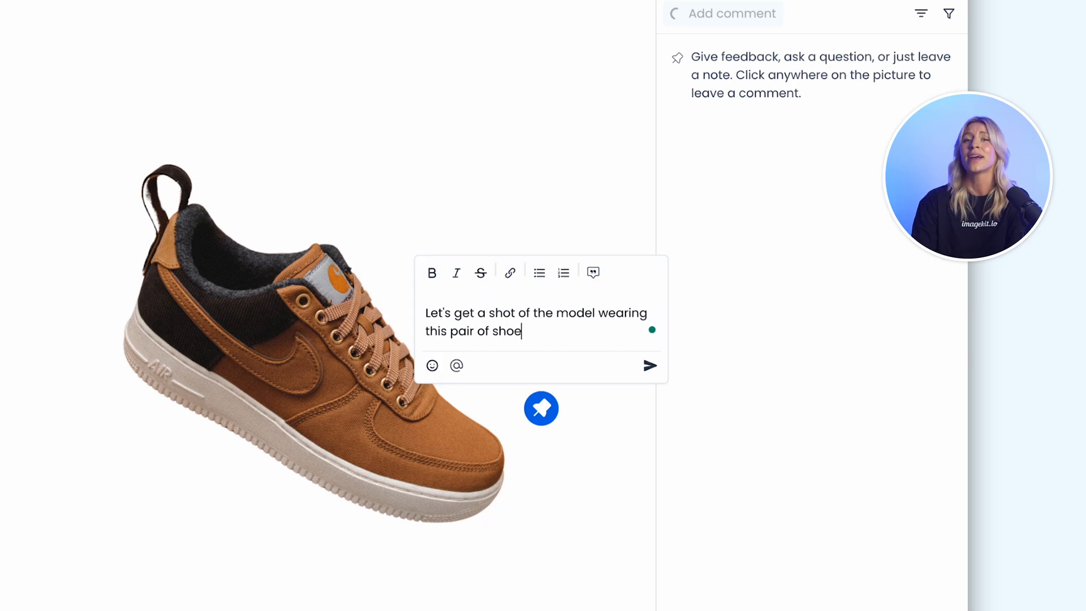
click(649, 364)
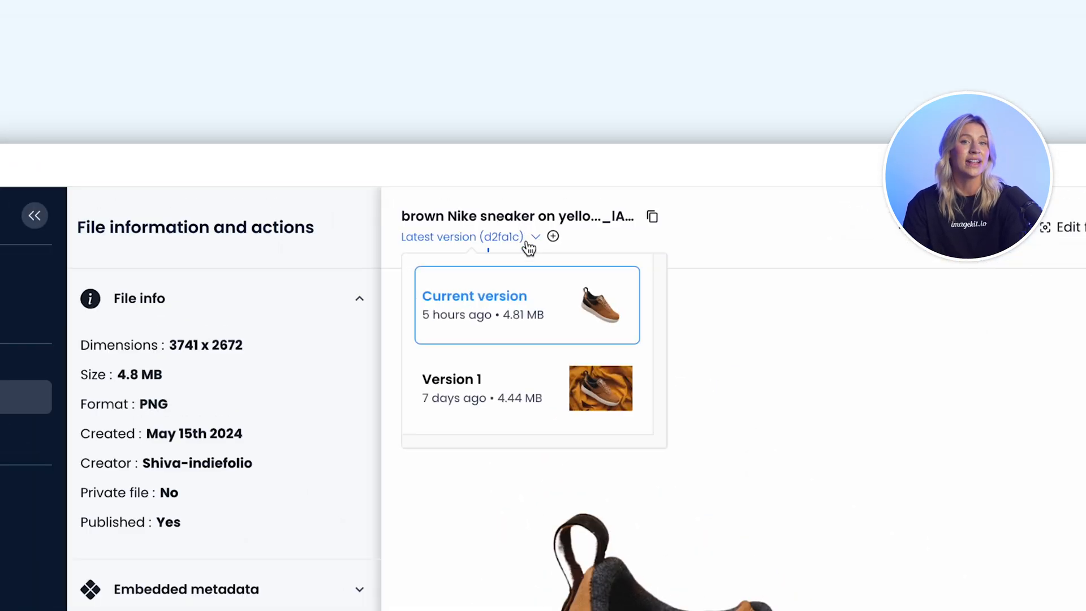
- Open the brown sneaker's version list to view the earlier Version 1
click(451, 379)
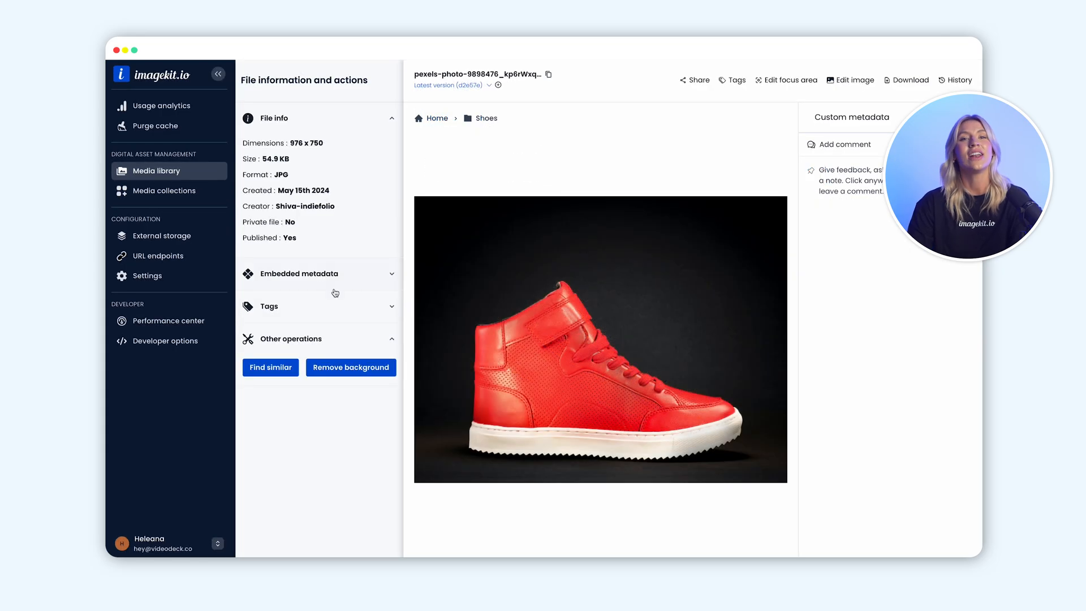
- Remove the red high-top sneaker's background with the 'No background' option
click(349, 367)
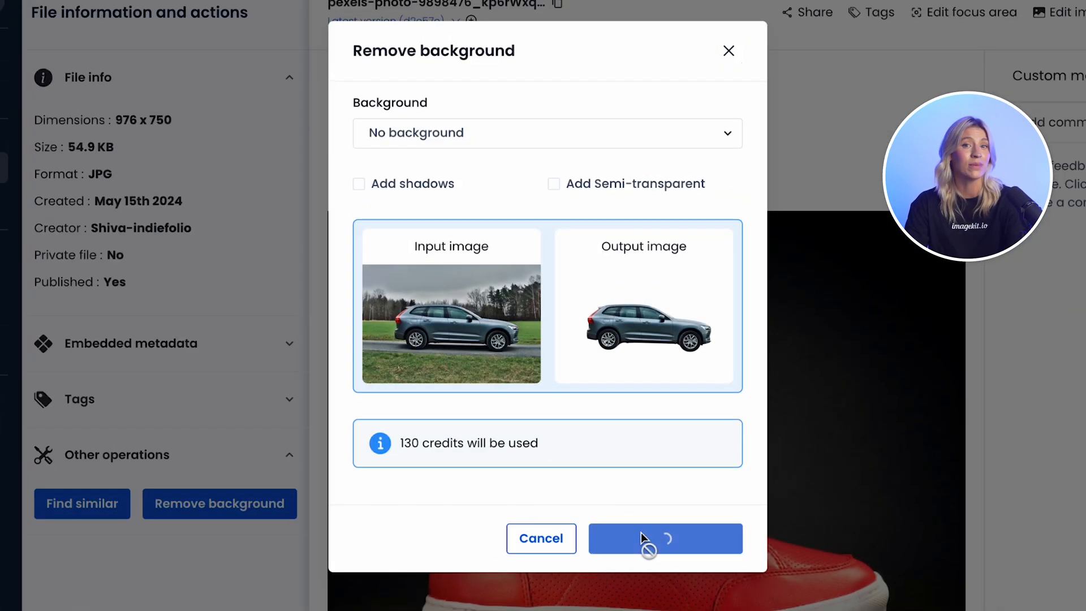
click(665, 538)
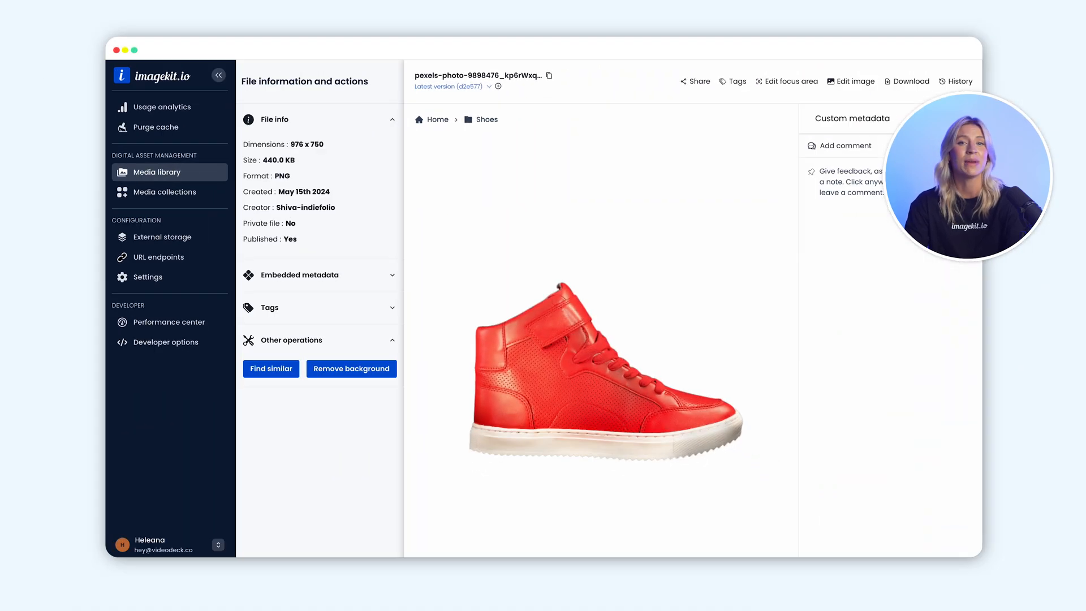